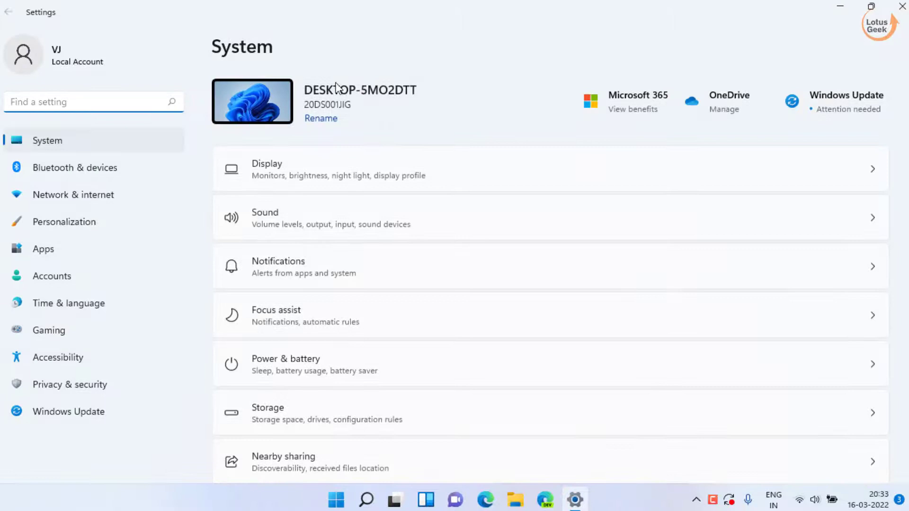
# Show the Windows Update page listing the updates still pending download
pyautogui.click(68, 411)
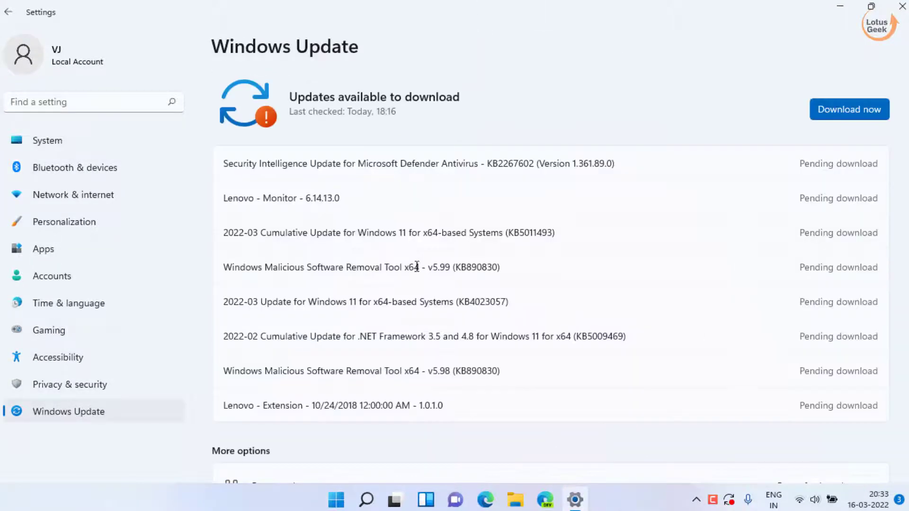
pyautogui.moveTo(449, 132)
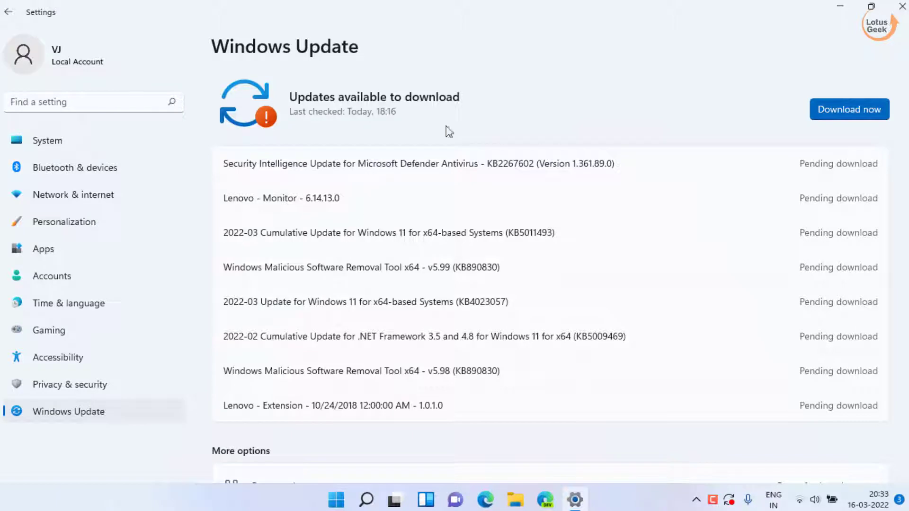
pyautogui.moveTo(839, 94)
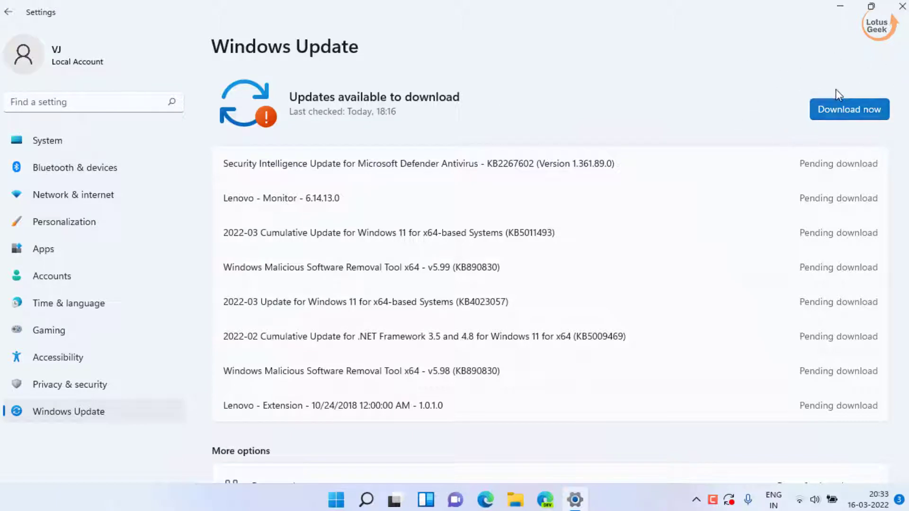
pyautogui.moveTo(520, 114)
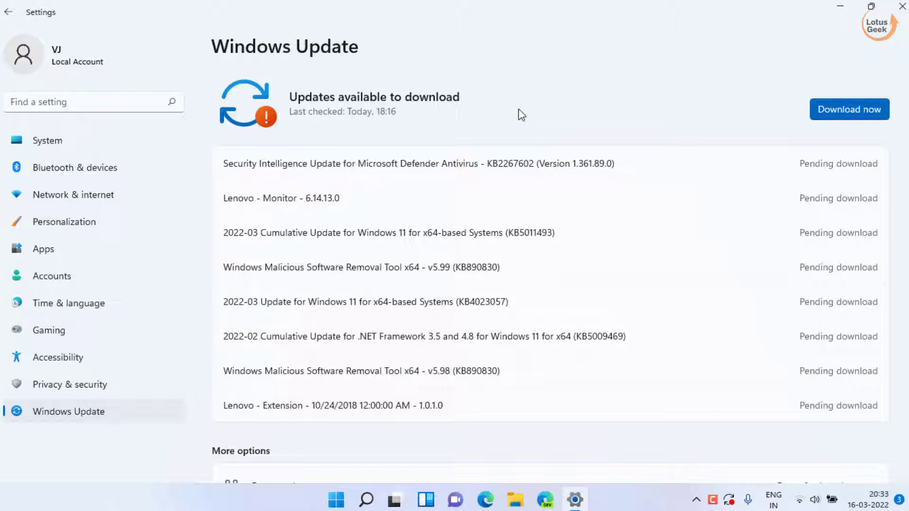
pyautogui.moveTo(73, 194)
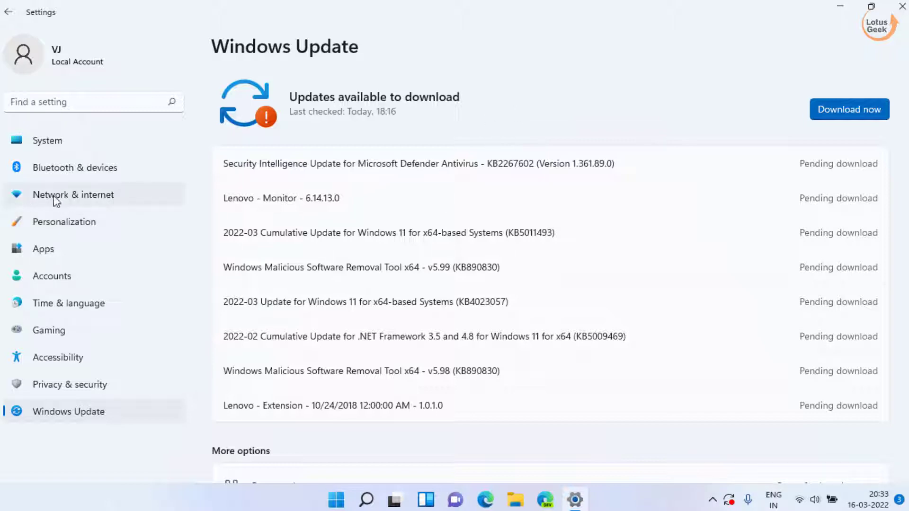
# View the connected Wi-Fi network's properties showing Metered connection turned off
pyautogui.click(73, 194)
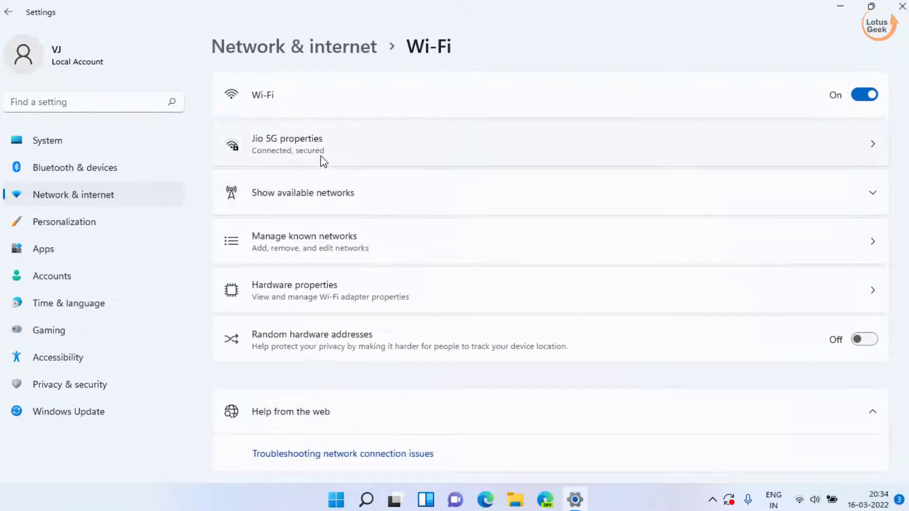
pyautogui.moveTo(423, 152)
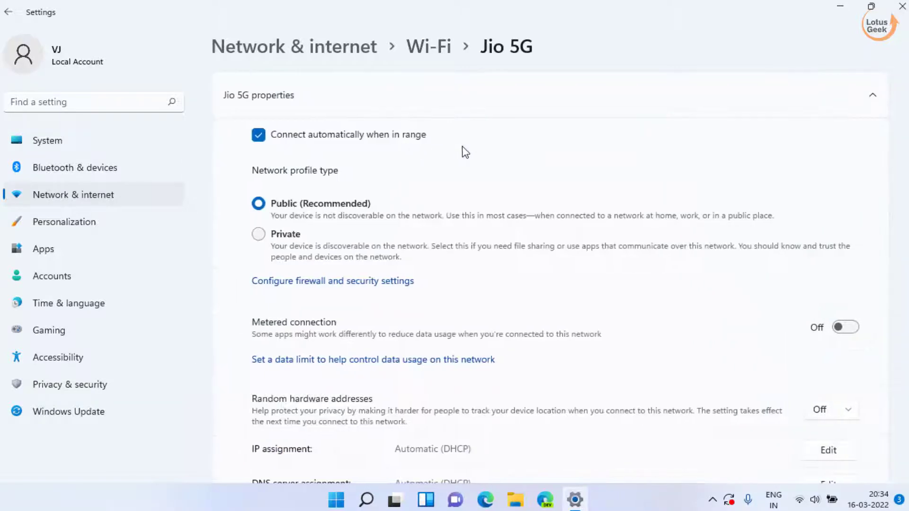
pyautogui.scroll(-3)
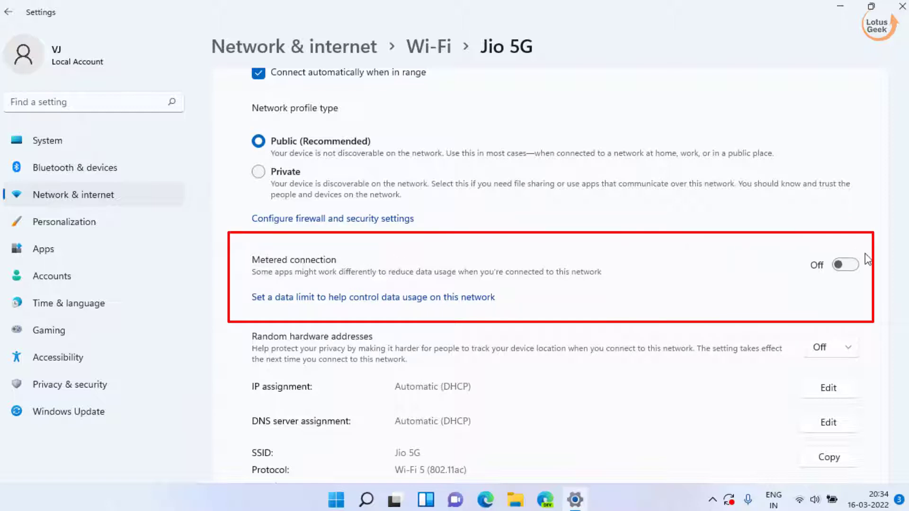
pyautogui.moveTo(881, 254)
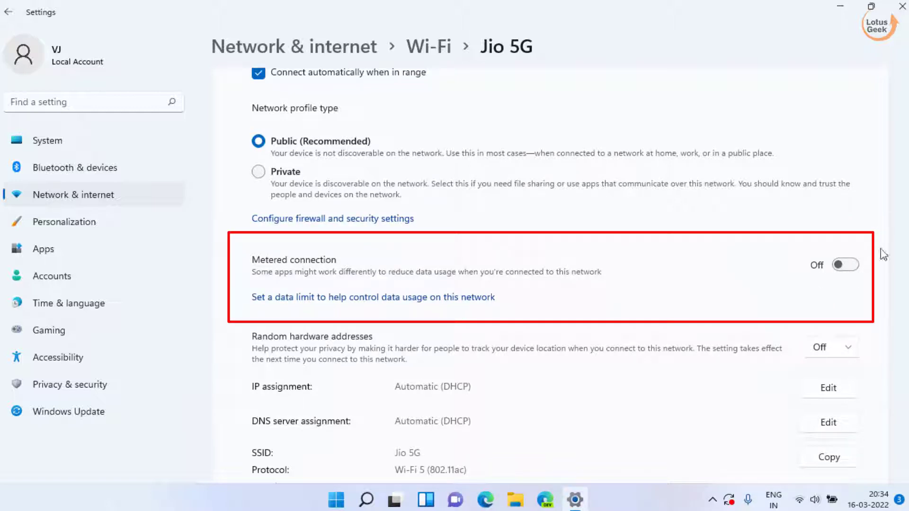
pyautogui.moveTo(633, 221)
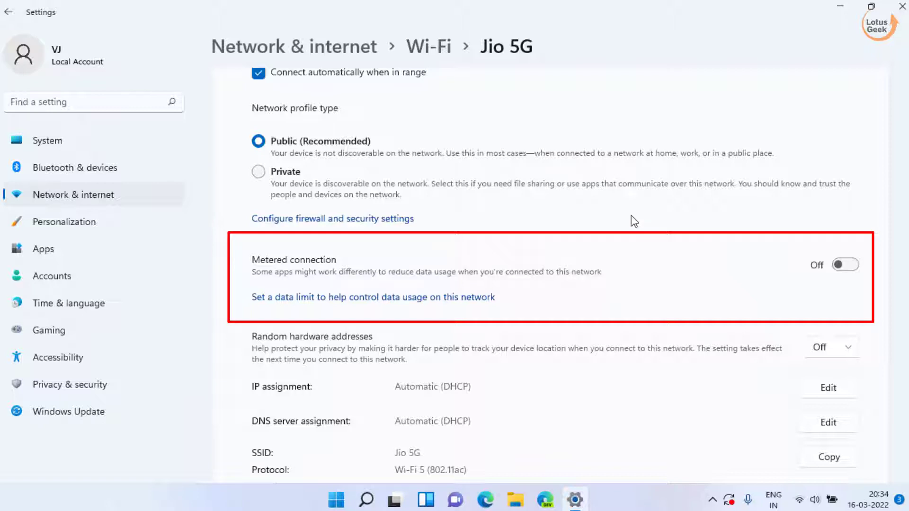
pyautogui.moveTo(294, 249)
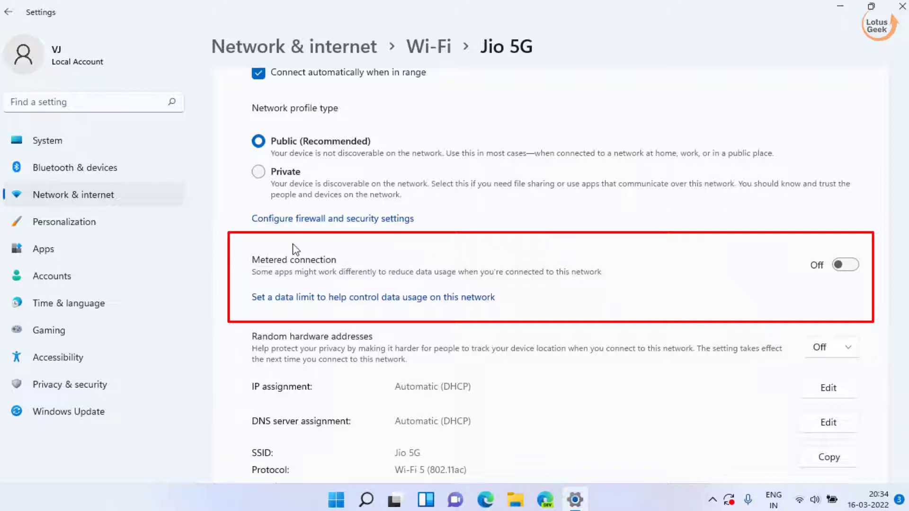
pyautogui.moveTo(703, 286)
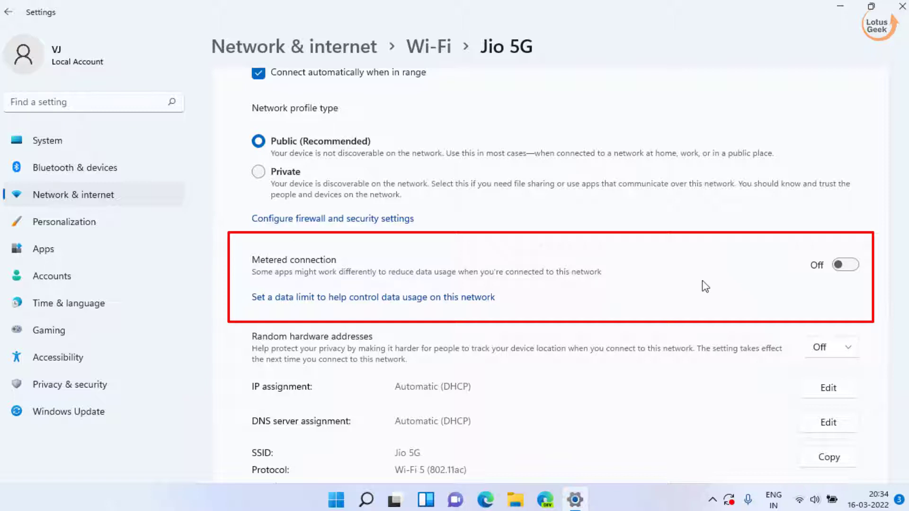
pyautogui.moveTo(817, 226)
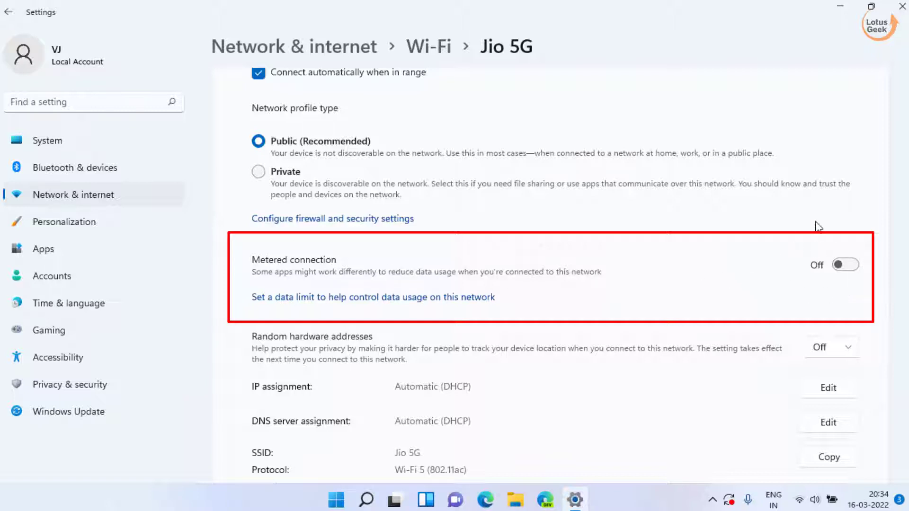
pyautogui.moveTo(197, 19)
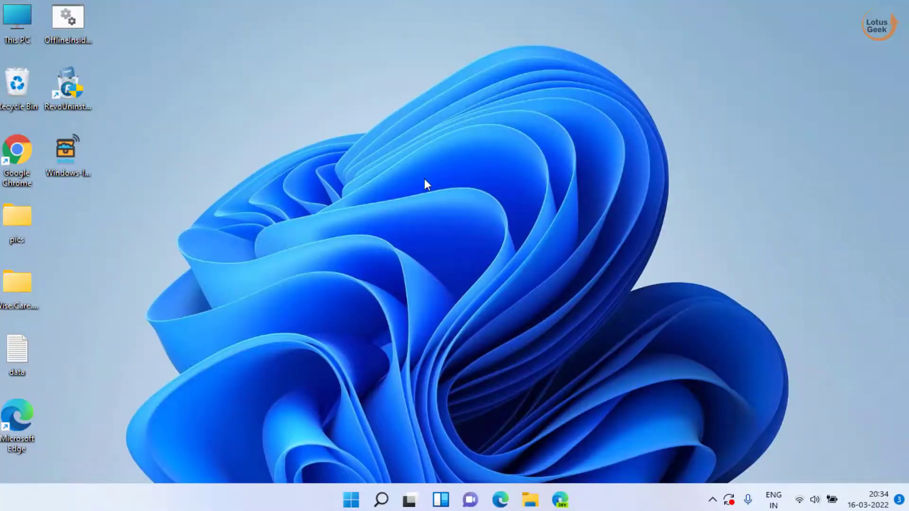
pyautogui.moveTo(359, 374)
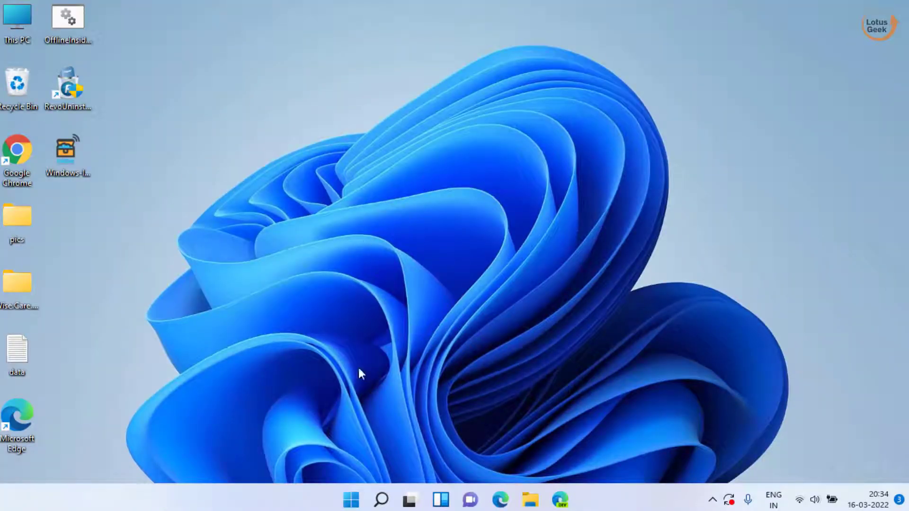
# Launch an elevated Command Prompt from the search for 'cmd'
pyautogui.write('cmd')
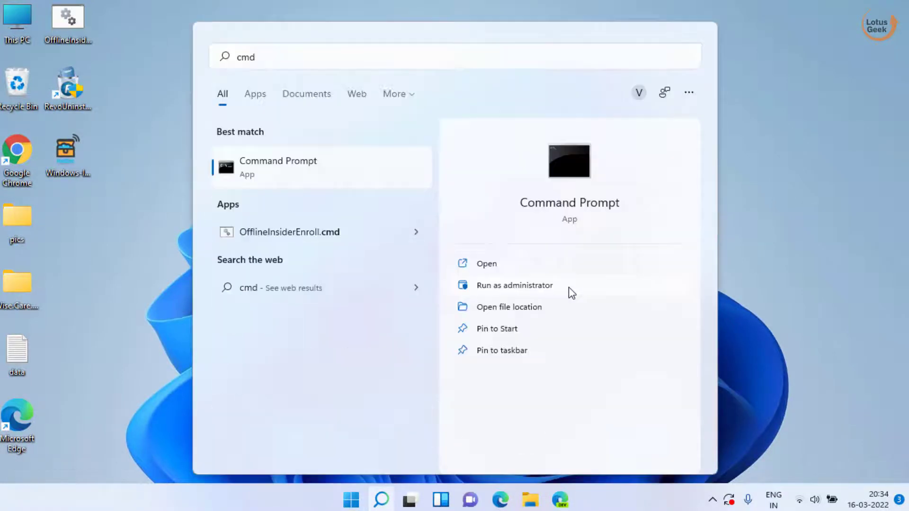
pyautogui.click(513, 285)
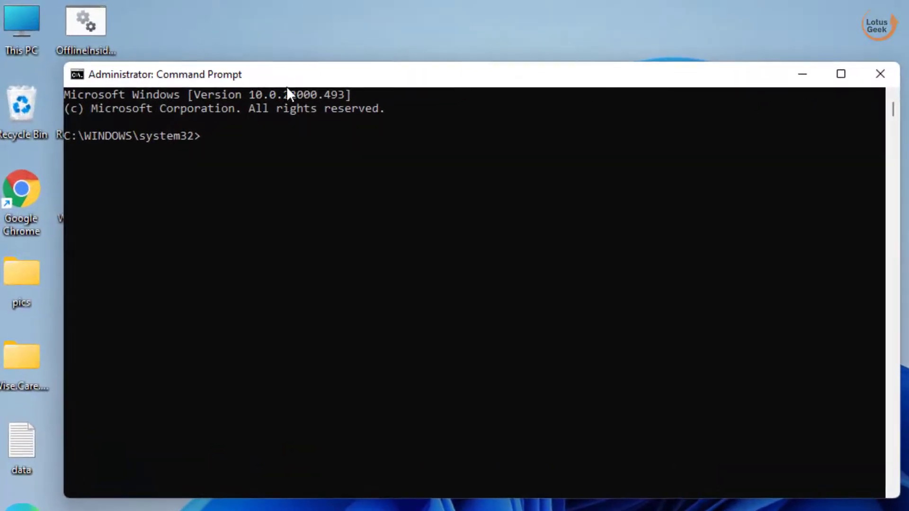
pyautogui.moveTo(301, 80)
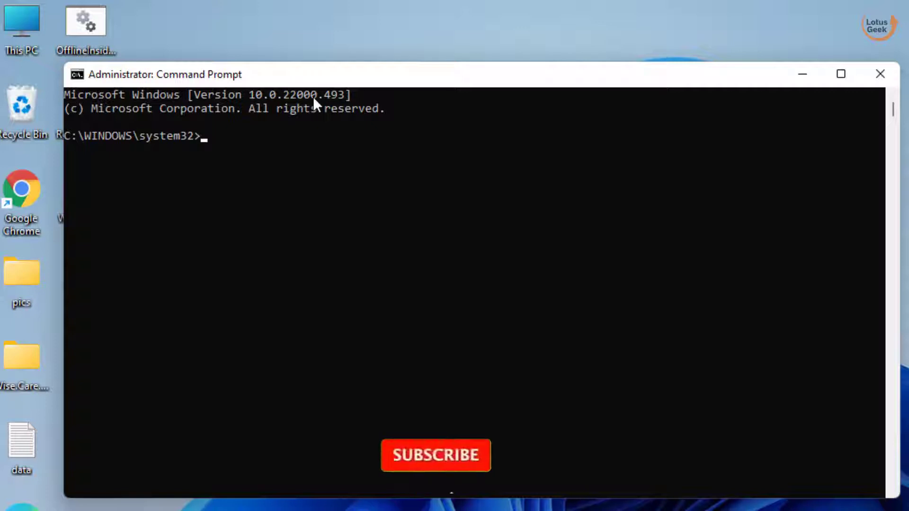
# Run DISM /Online /Add-Capability /CapabilityName:App.WirelessDisplay.Connect~~~~0.0.1.0 successfully and close the prompt
pyautogui.write('DISM /Online /Add-Capability /CapabilityName:App.WirelessDisplay.Connect~~~~0.0.1.0')
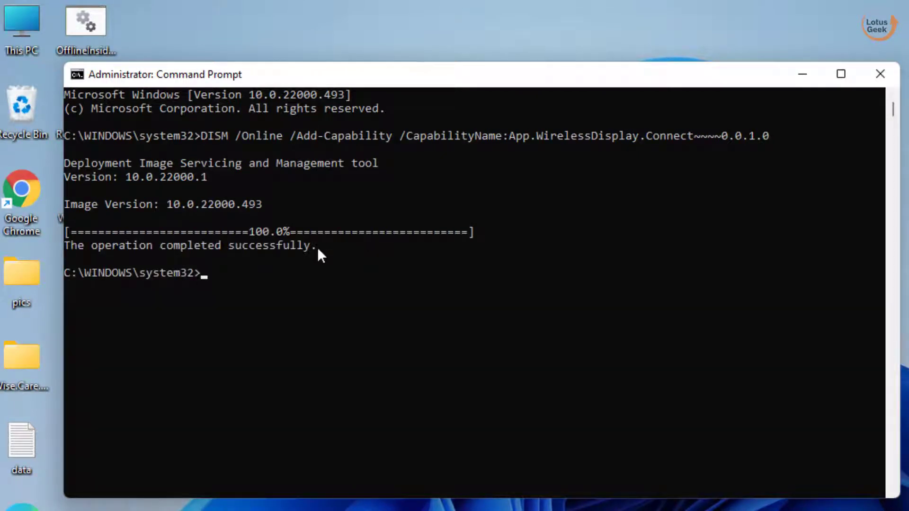
pyautogui.moveTo(356, 295)
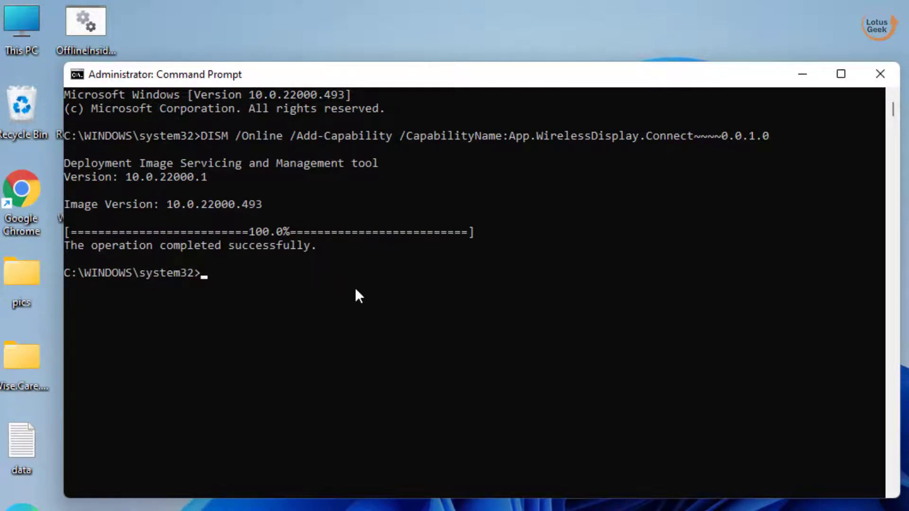
pyautogui.click(879, 74)
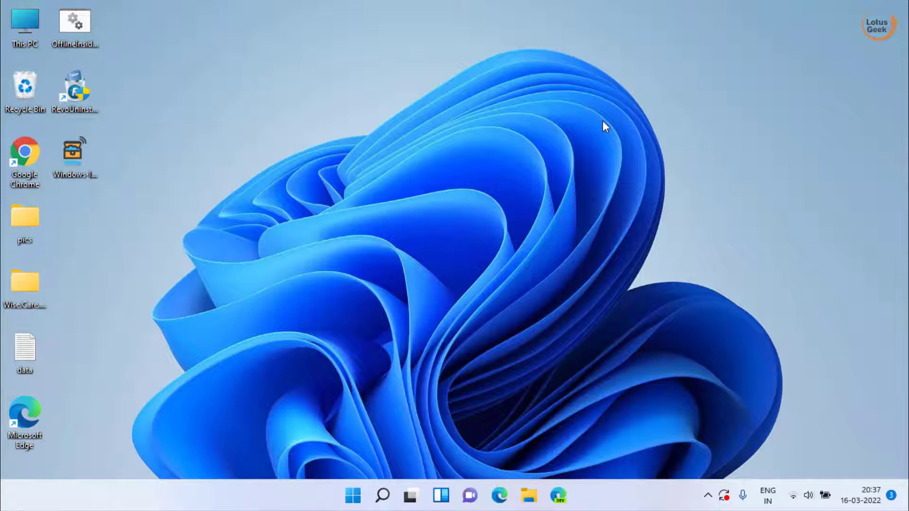
pyautogui.moveTo(485, 204)
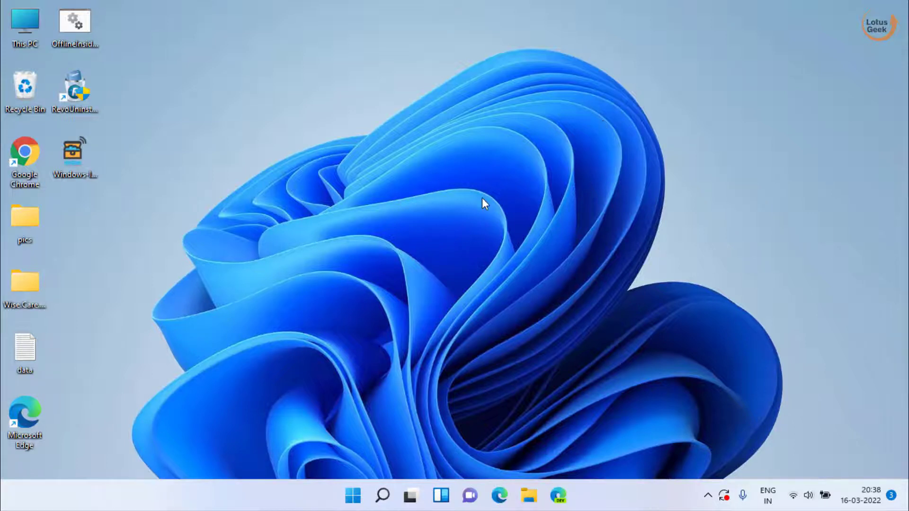
# Launch Registry Editor via the Run box with 'regedit'
pyautogui.click(353, 495)
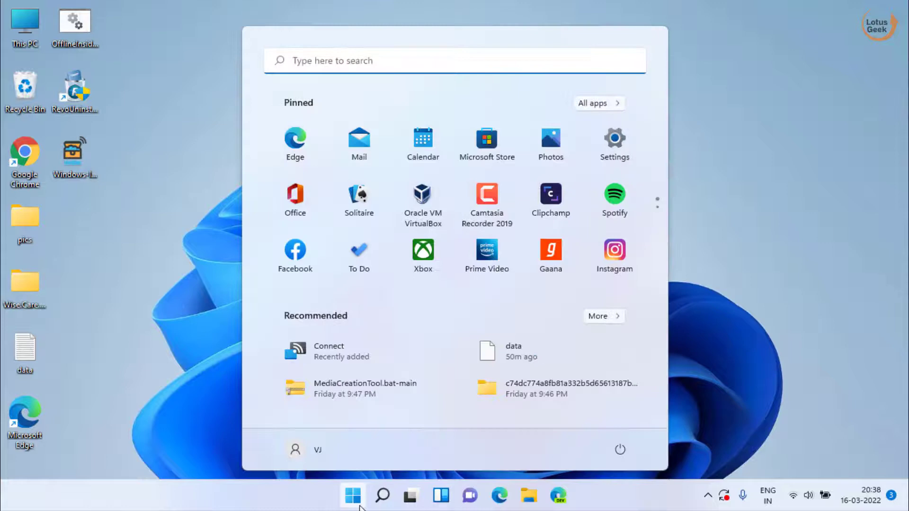
pyautogui.write('run')
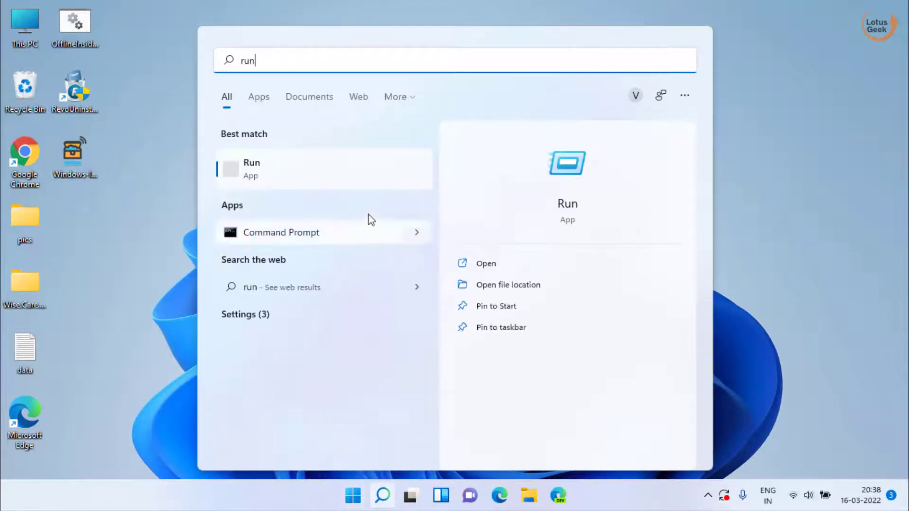
pyautogui.click(486, 263)
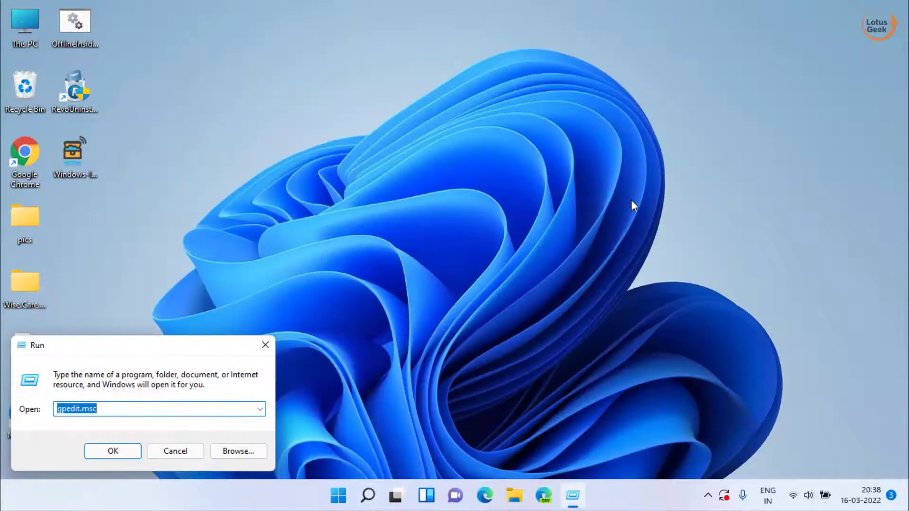
pyautogui.write('regedit')
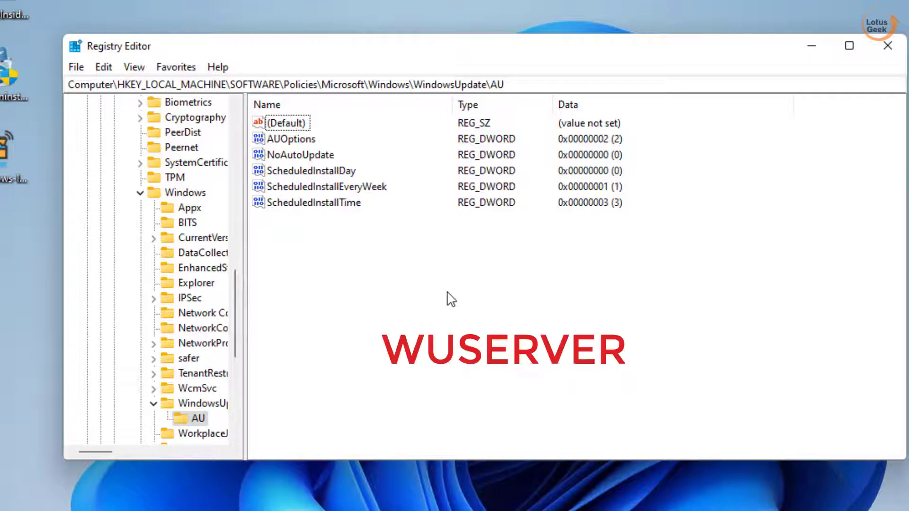
pyautogui.moveTo(366, 180)
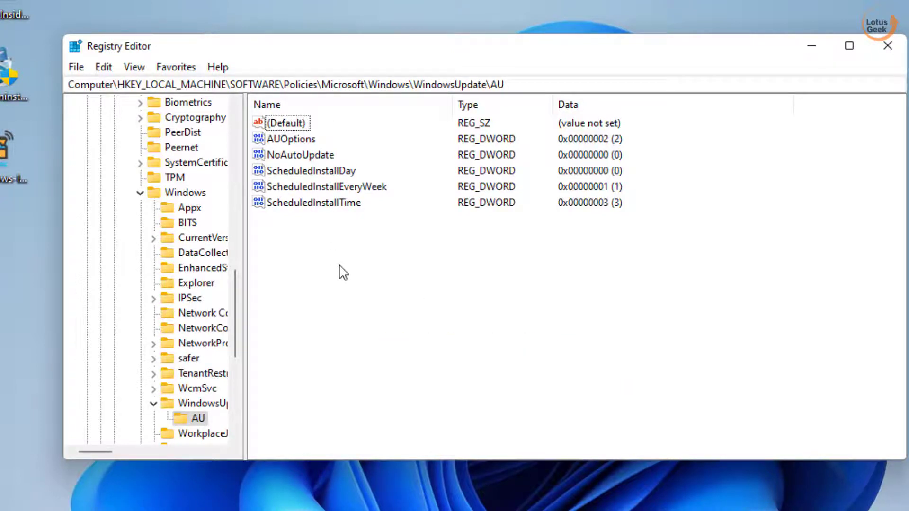
# Add a DWORD (32-bit) value WUserver with data 0 under WindowsUpdate\AU and close the editor
pyautogui.rightClick(341, 270)
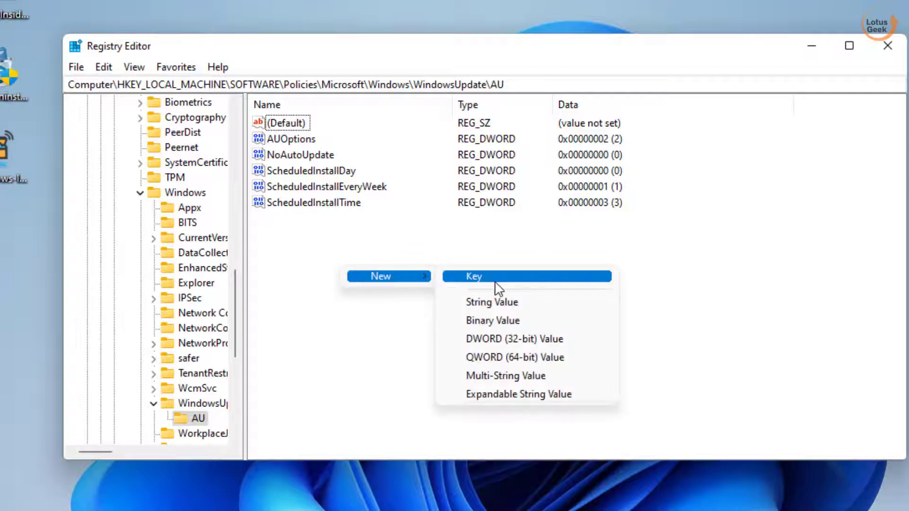
pyautogui.click(513, 339)
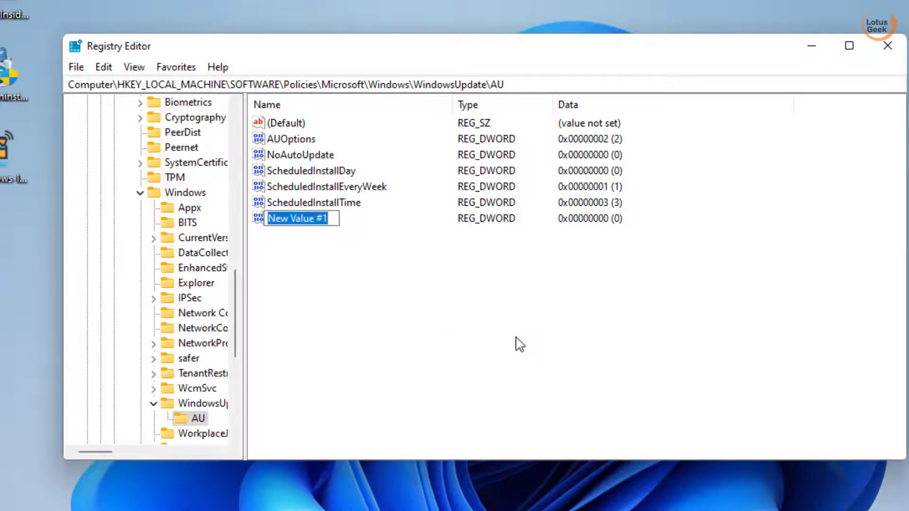
pyautogui.write('WUserver')
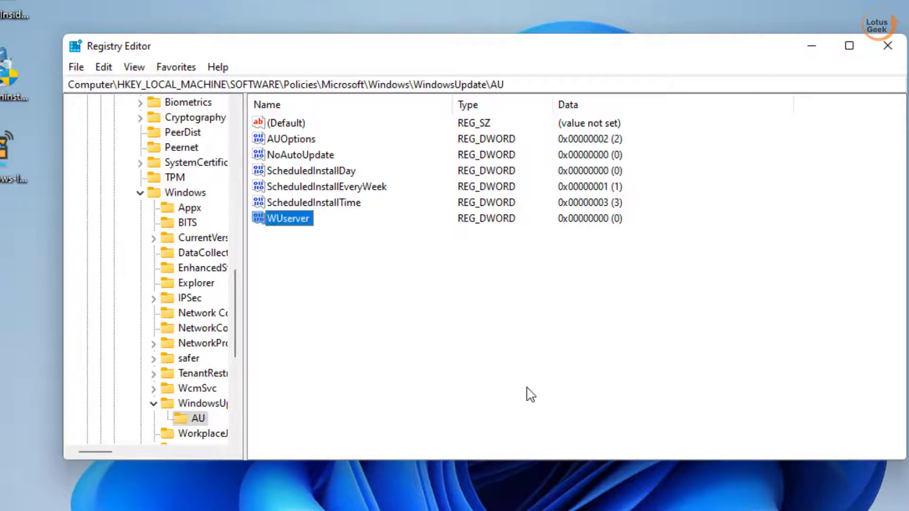
pyautogui.doubleClick(287, 218)
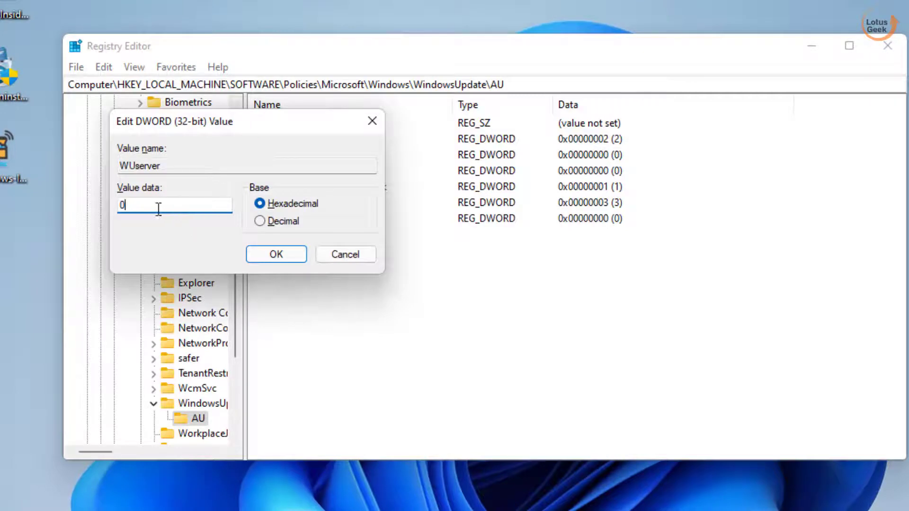
pyautogui.click(275, 254)
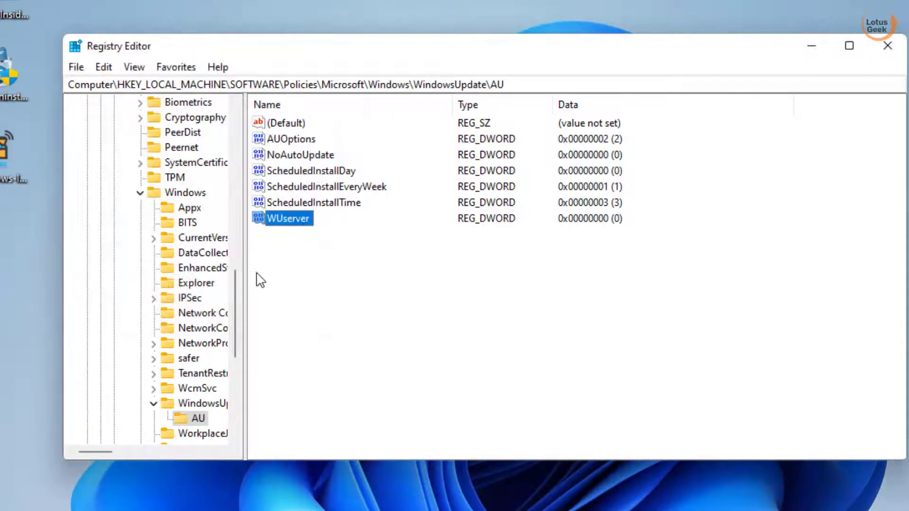
pyautogui.click(888, 45)
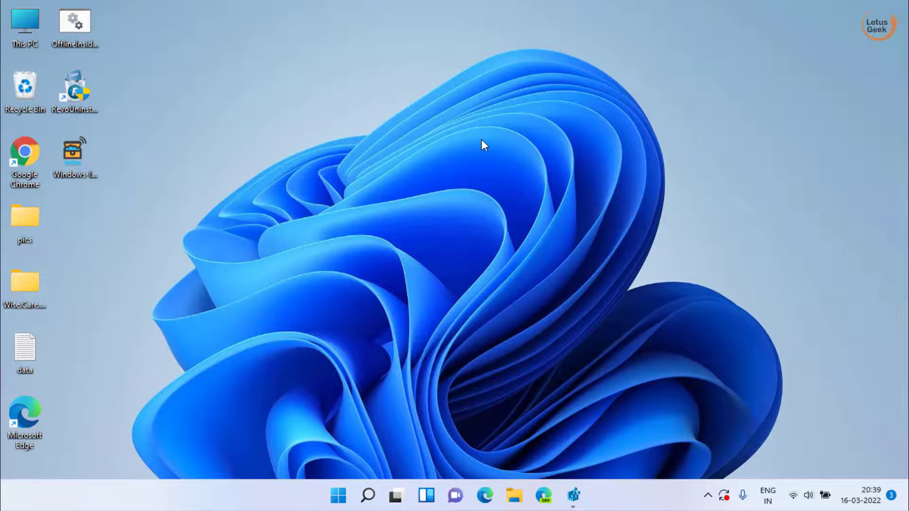
pyautogui.moveTo(290, 150)
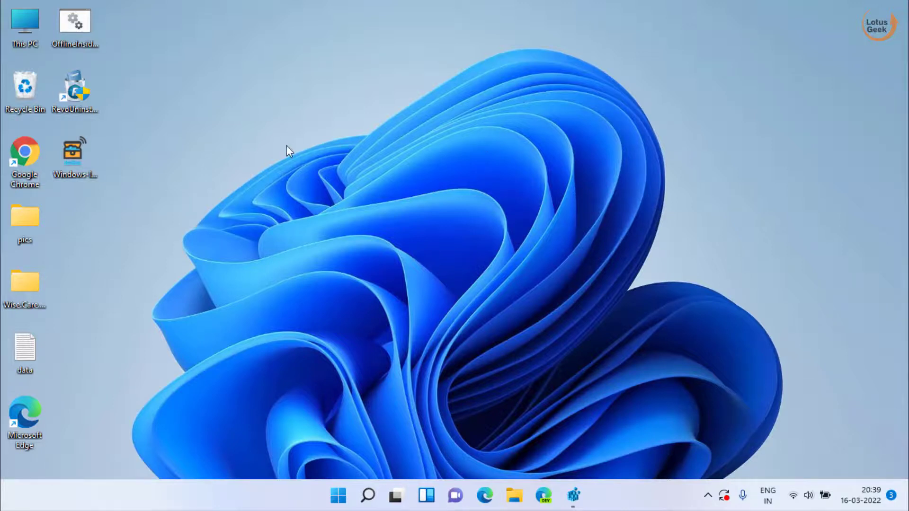
pyautogui.moveTo(268, 172)
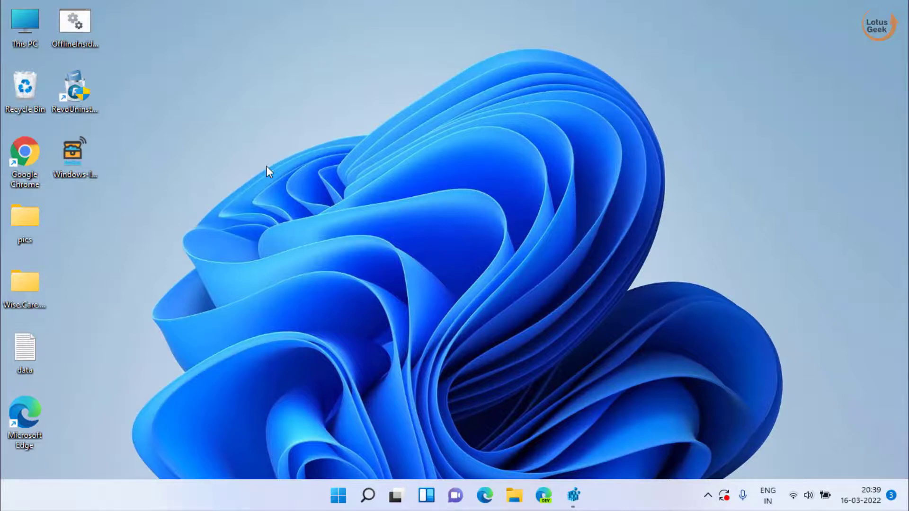
pyautogui.moveTo(489, 185)
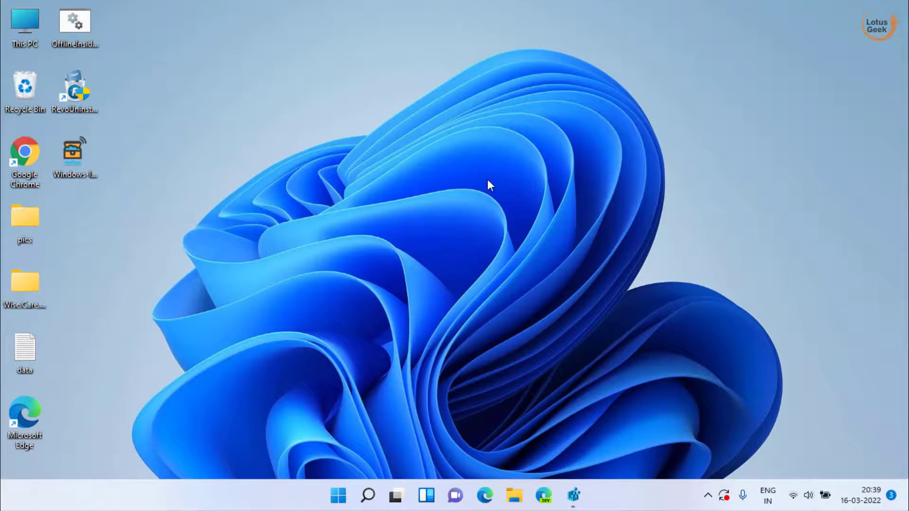
pyautogui.moveTo(338, 495)
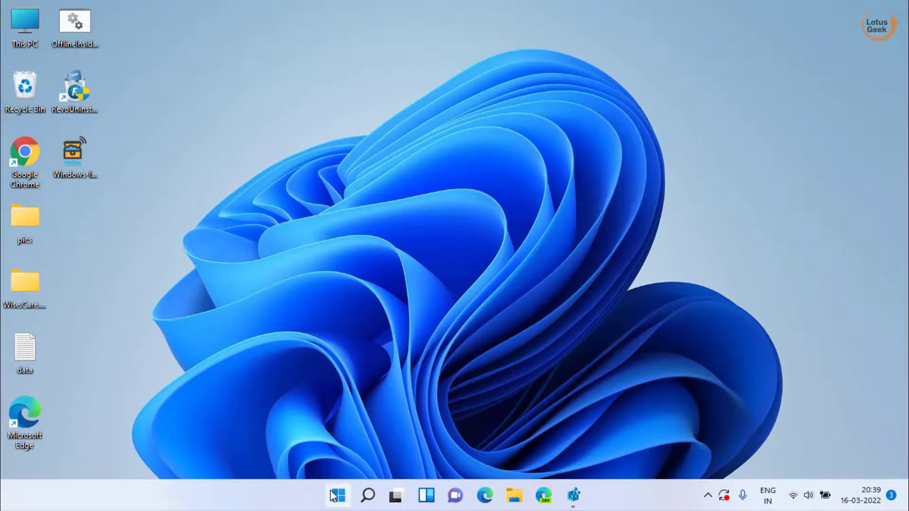
# Attempt Connect to a wireless display on the Display page, finding no displays, then close Settings
pyautogui.write('control Panel')
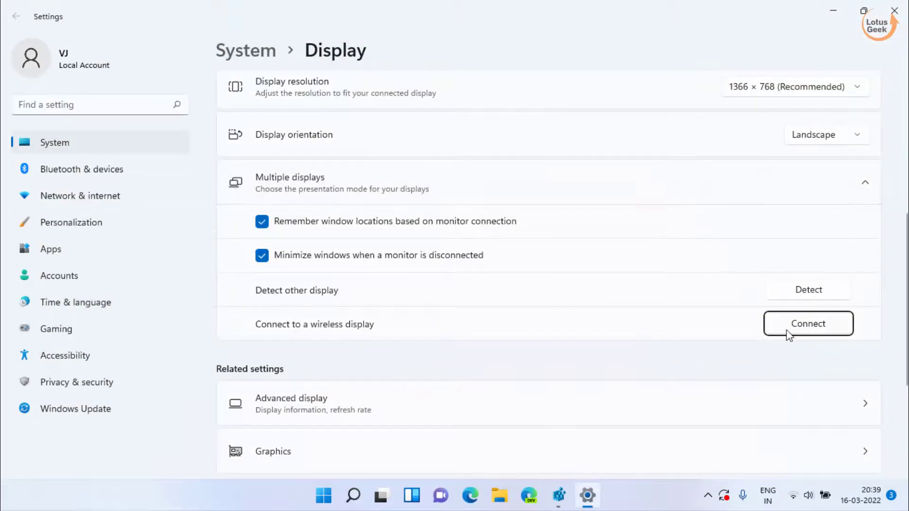
pyautogui.click(807, 324)
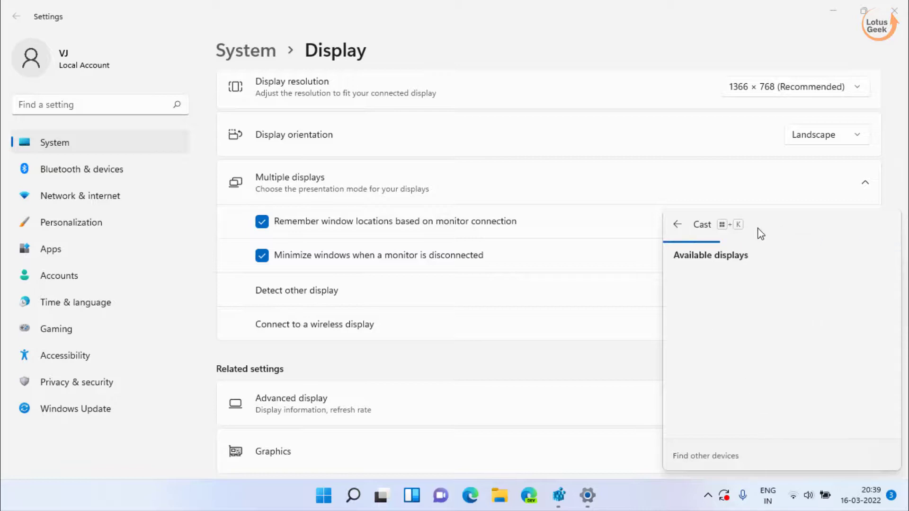
pyautogui.moveTo(782, 343)
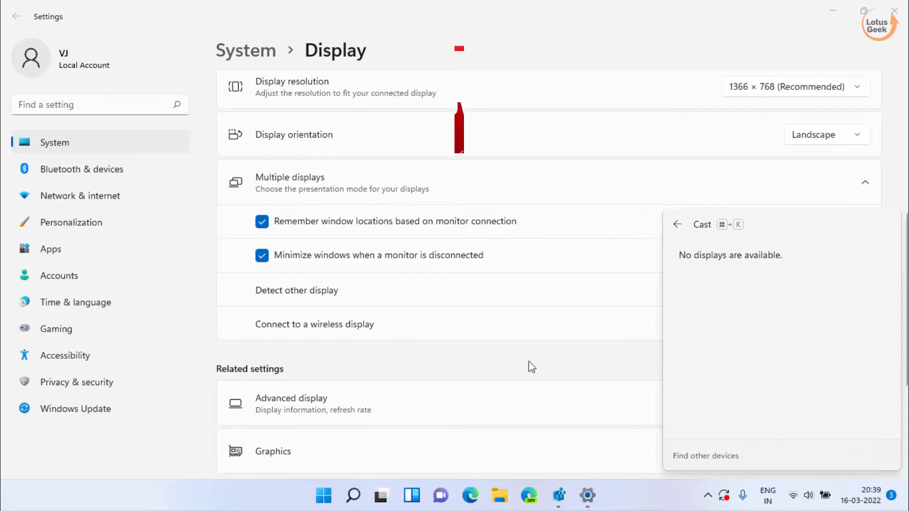
pyautogui.click(677, 224)
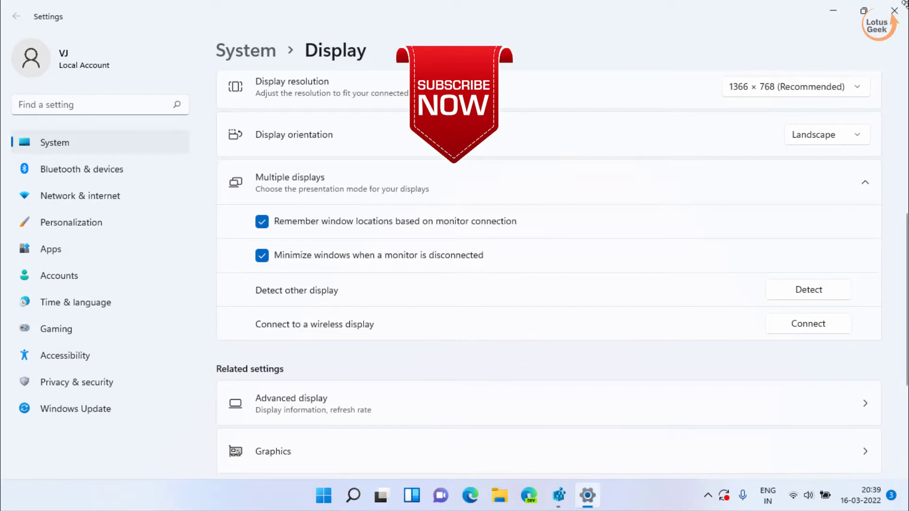
pyautogui.click(900, 10)
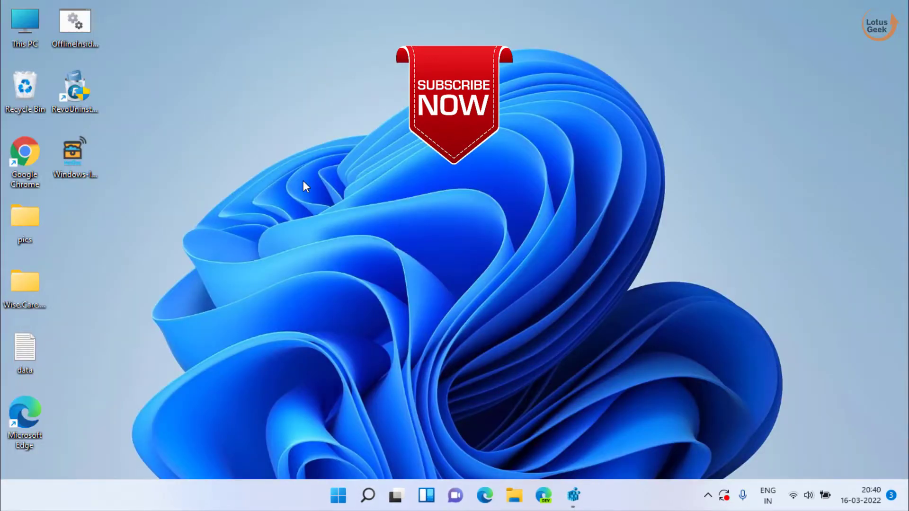